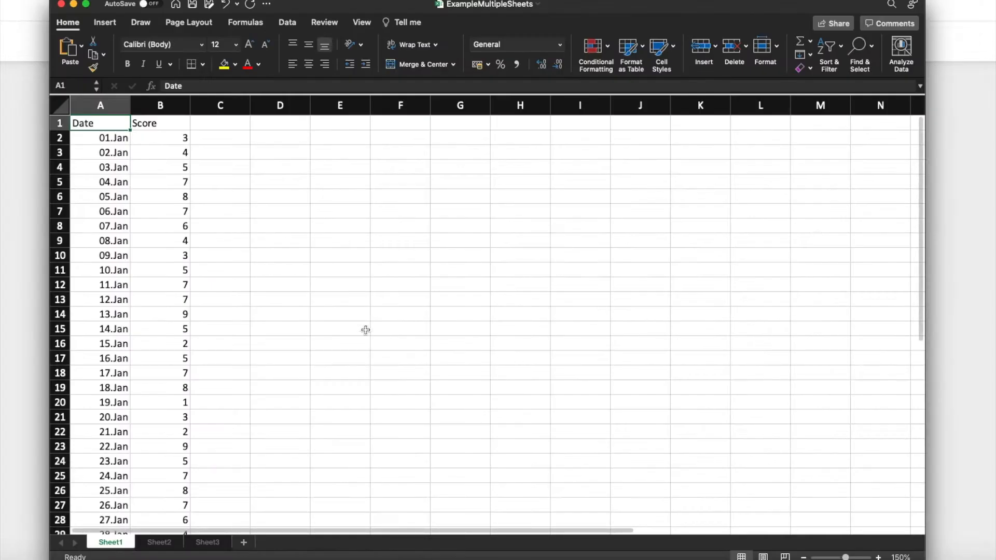
mouse_move(313, 366)
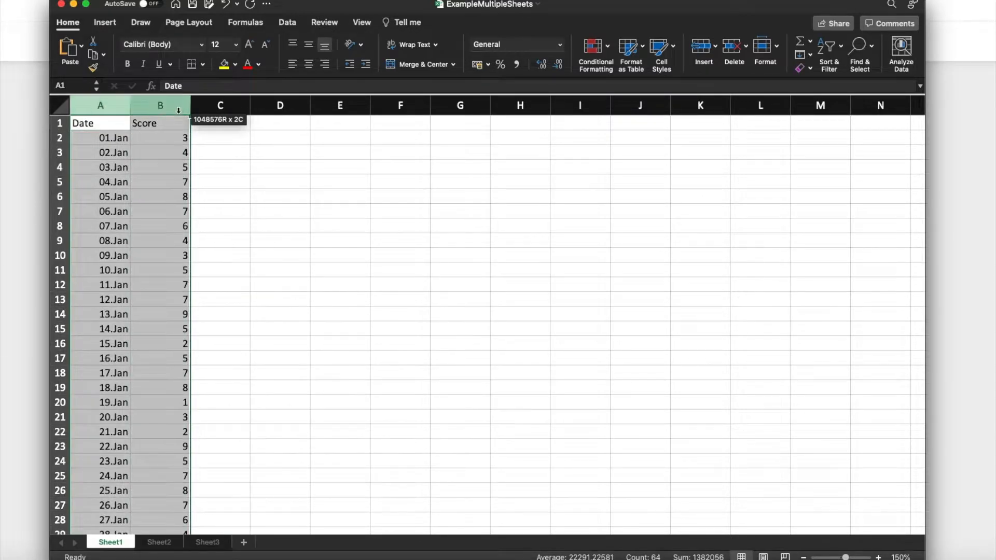
Inspect the Date and Score columns on Sheet1, then the February Sheet2 and March Sheet3.
left_click(220, 196)
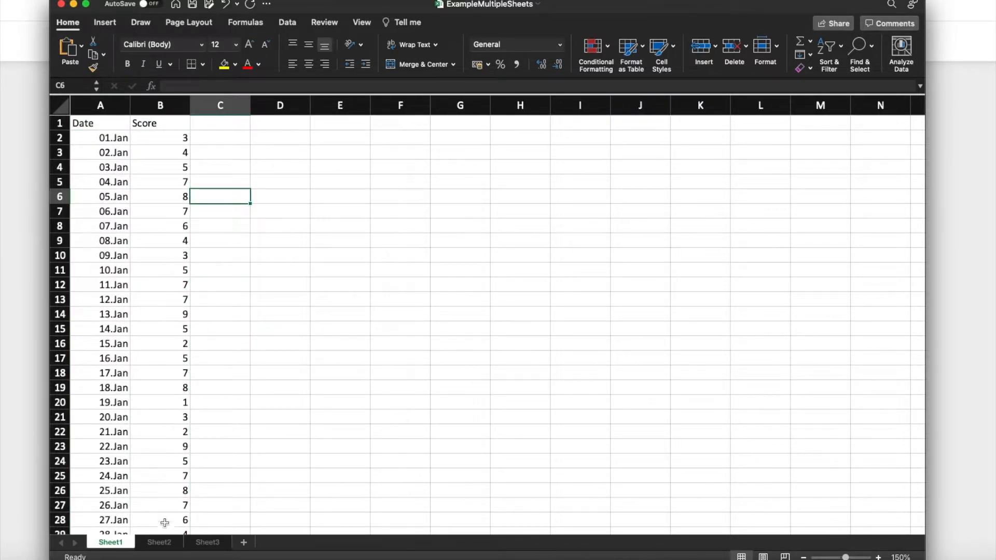
mouse_move(100, 361)
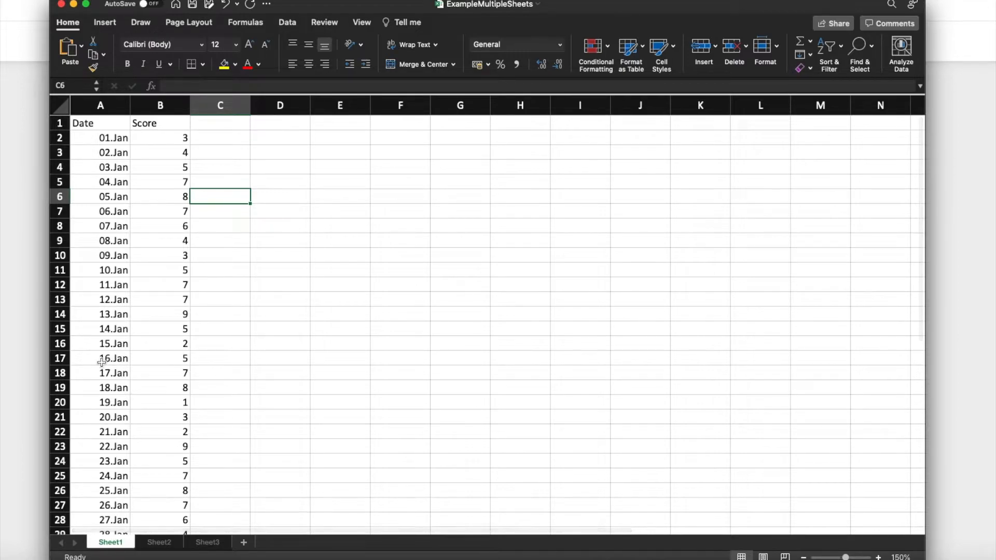
left_click(100, 105)
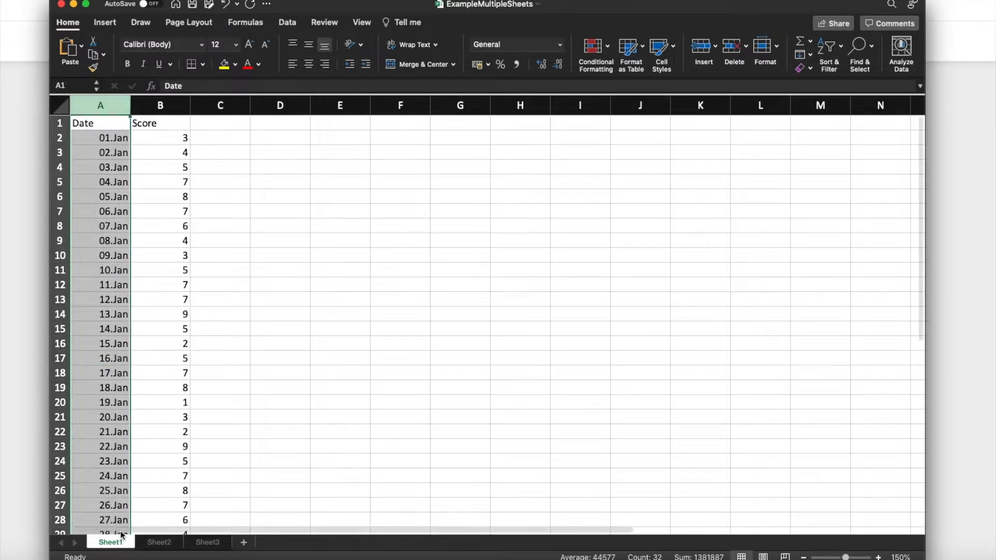
left_click(158, 542)
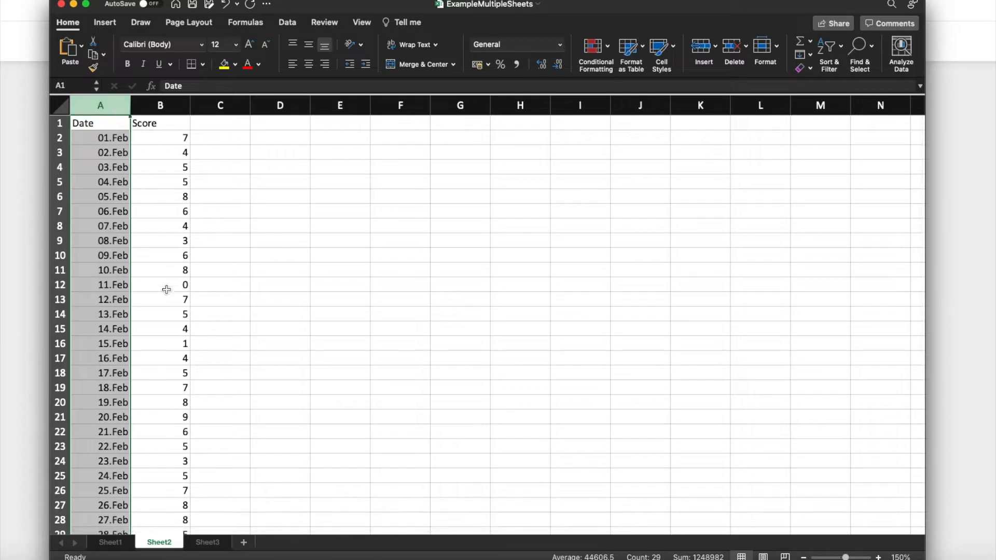
left_click(208, 542)
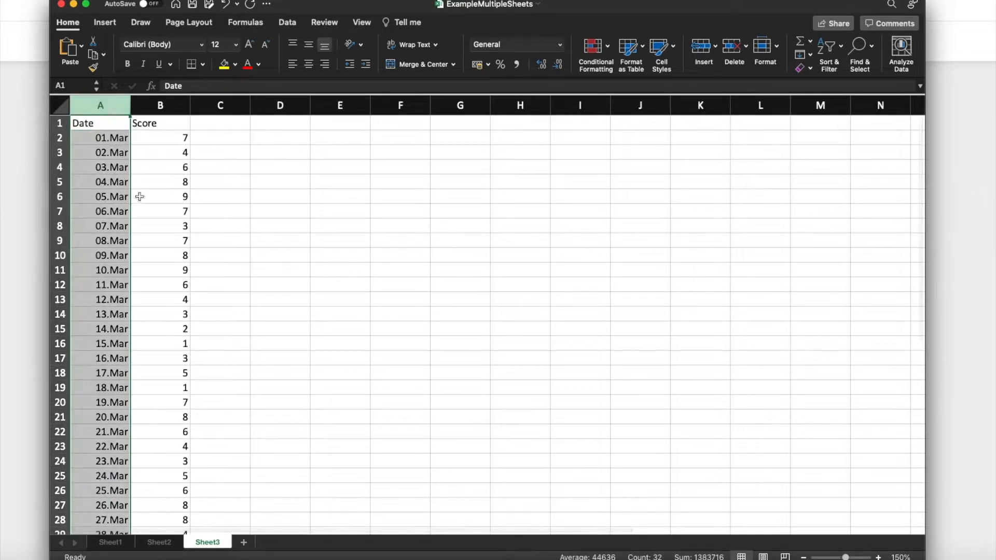
left_click(220, 284)
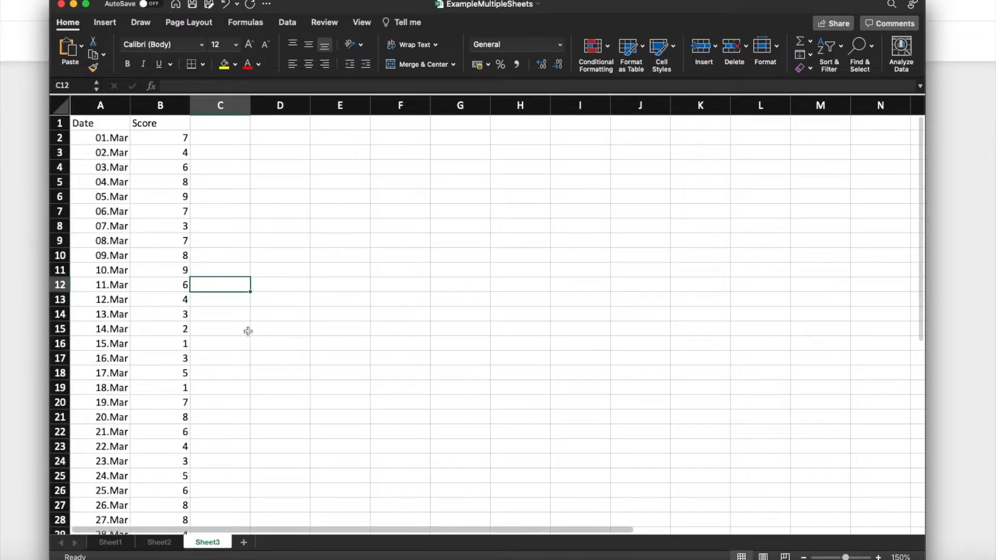
mouse_move(160, 329)
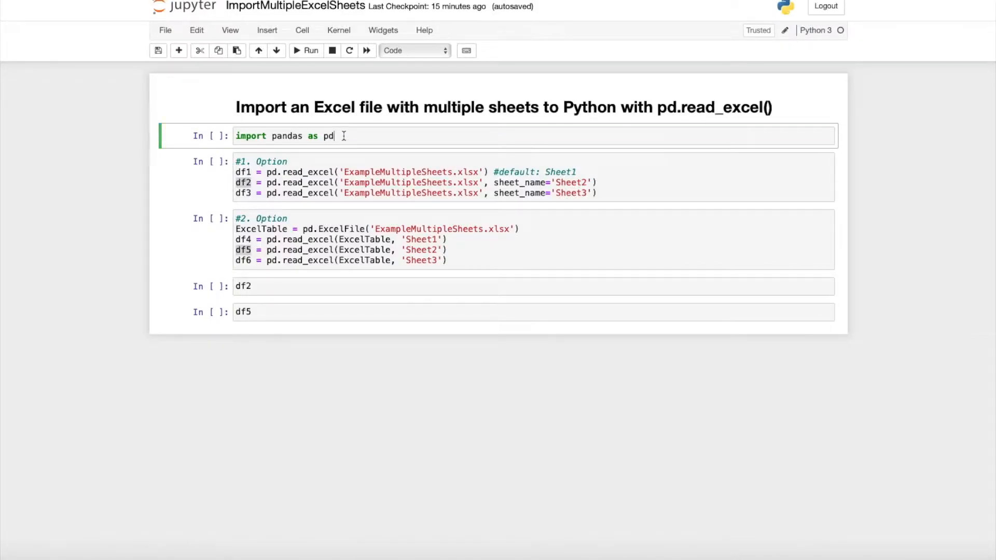
Execute the 'import pandas as pd' cell so it shows In [1].
left_click(310, 50)
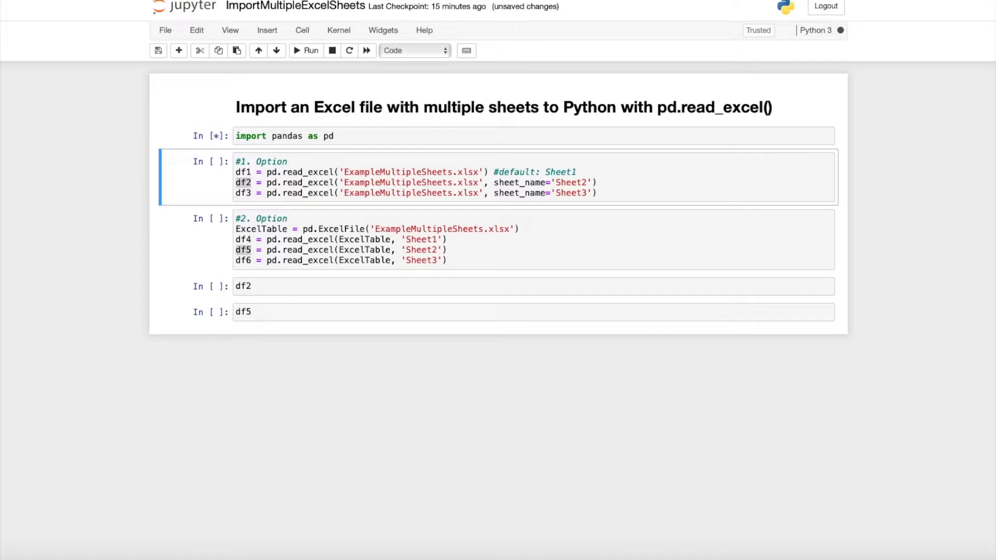
left_click(305, 50)
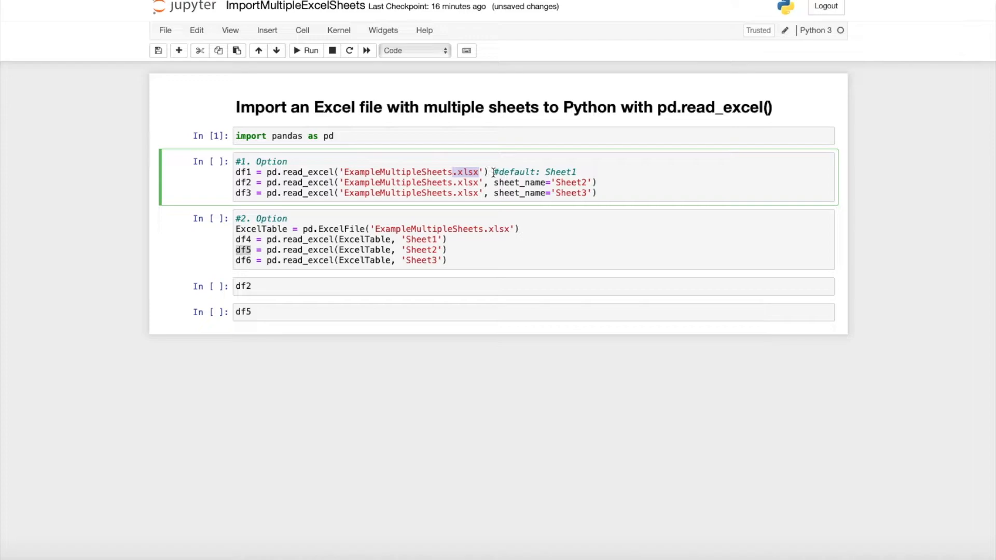
Run the Option 1 cell reading Sheet1, Sheet2, Sheet3 into df1, df2, df3.
left_click(575, 171)
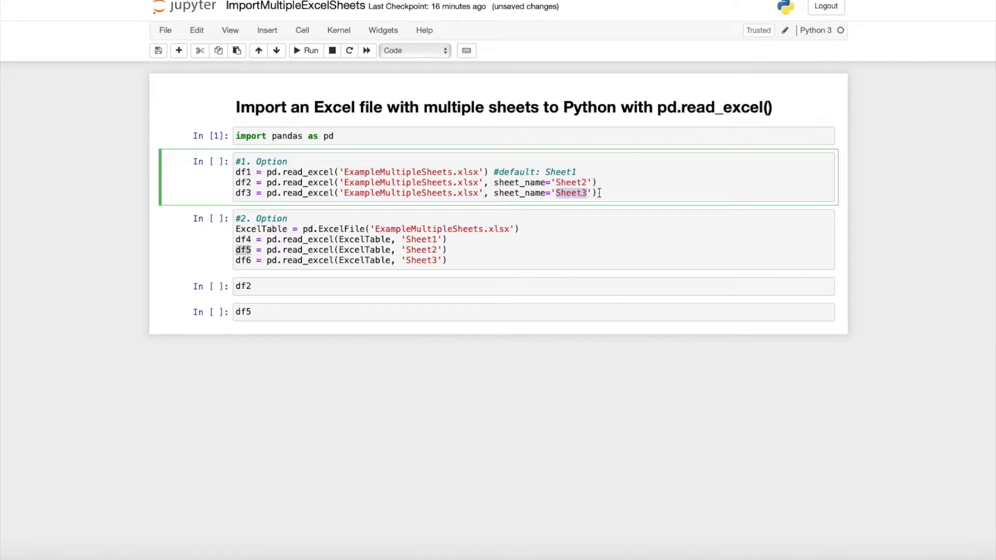
left_click(310, 50)
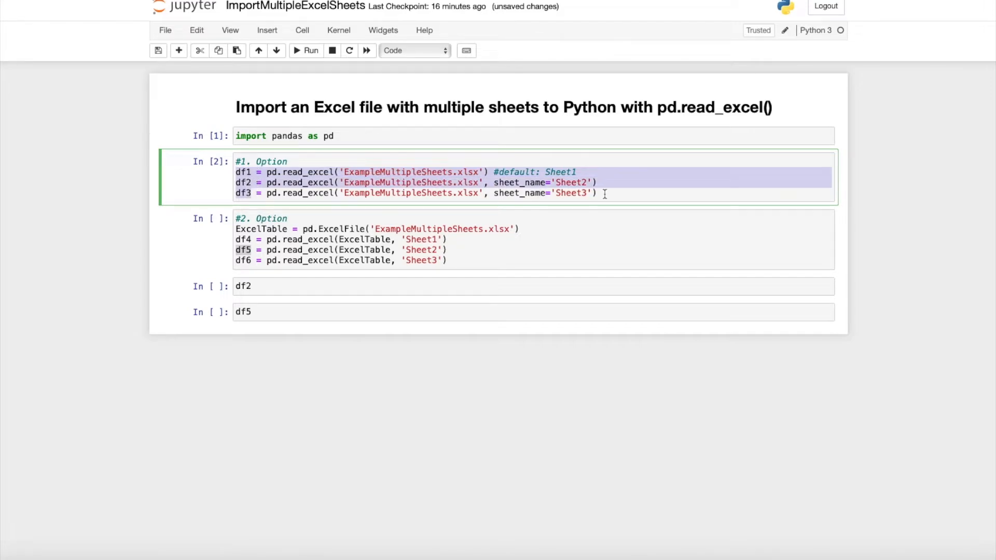
left_click(299, 218)
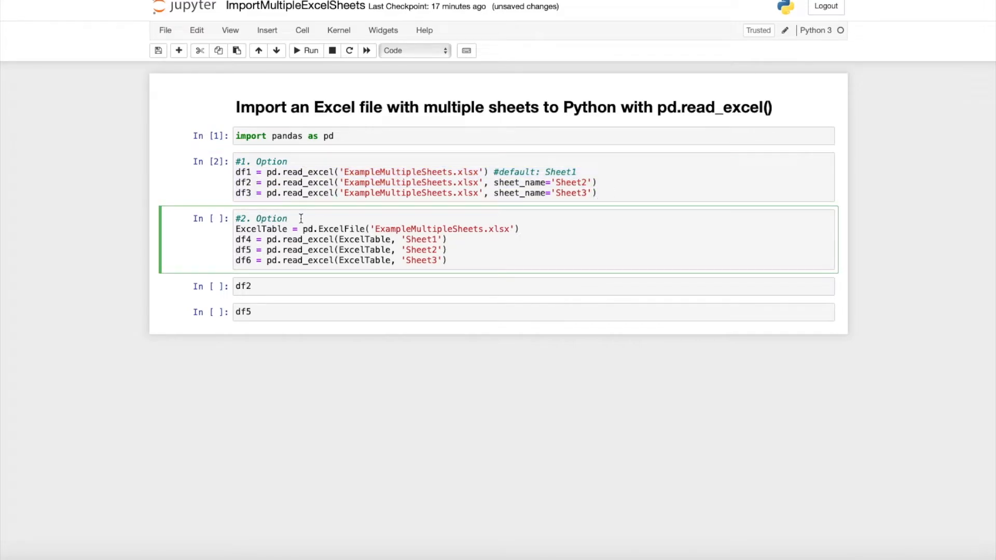
Highlight the ExcelFile and read_excel calls in the Option 2 cell and save the notebook.
double_click(340, 228)
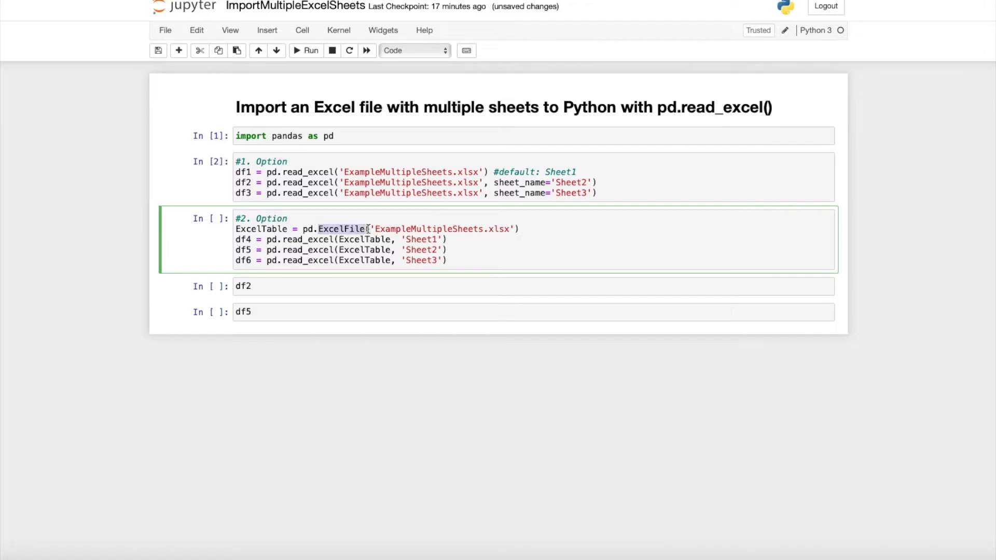
key("ctrl+s")
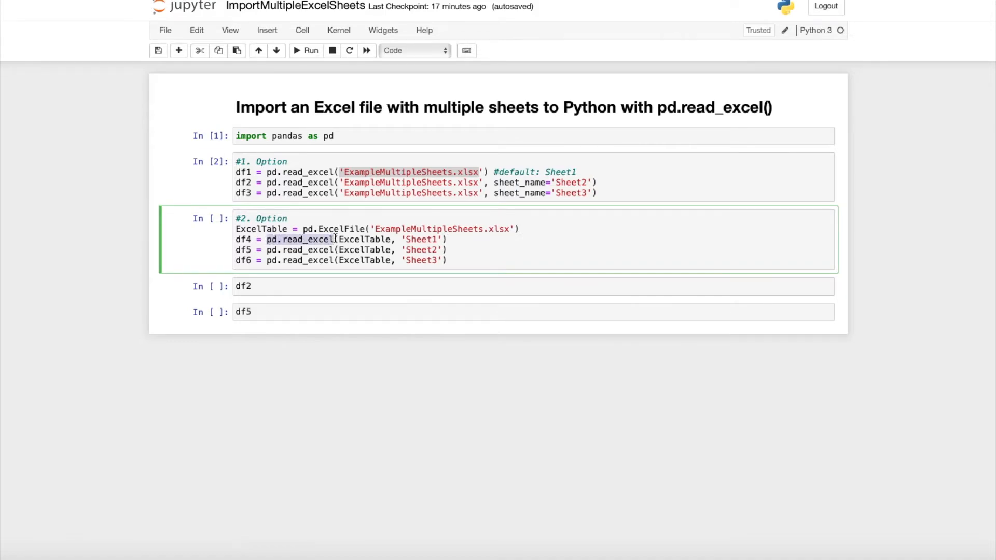
double_click(364, 239)
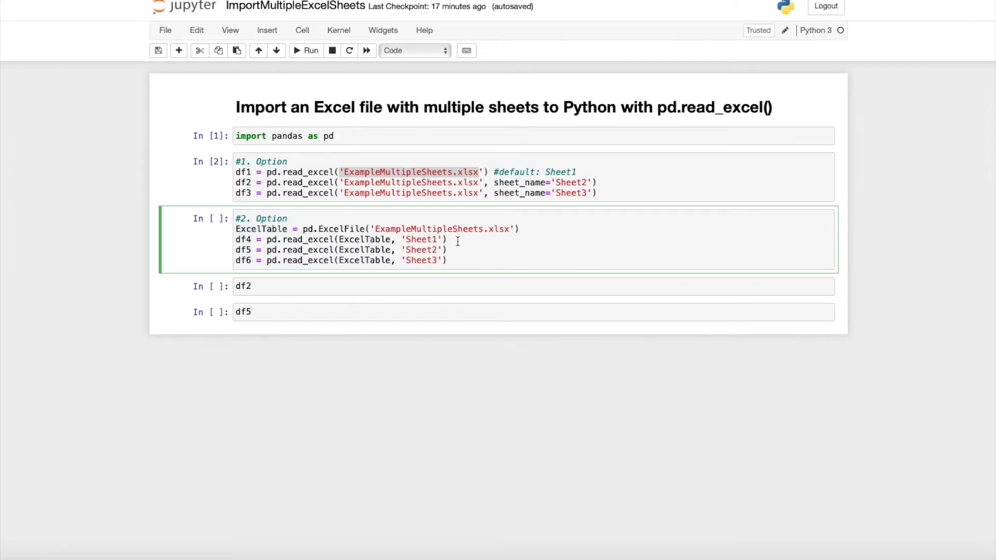
mouse_move(451, 260)
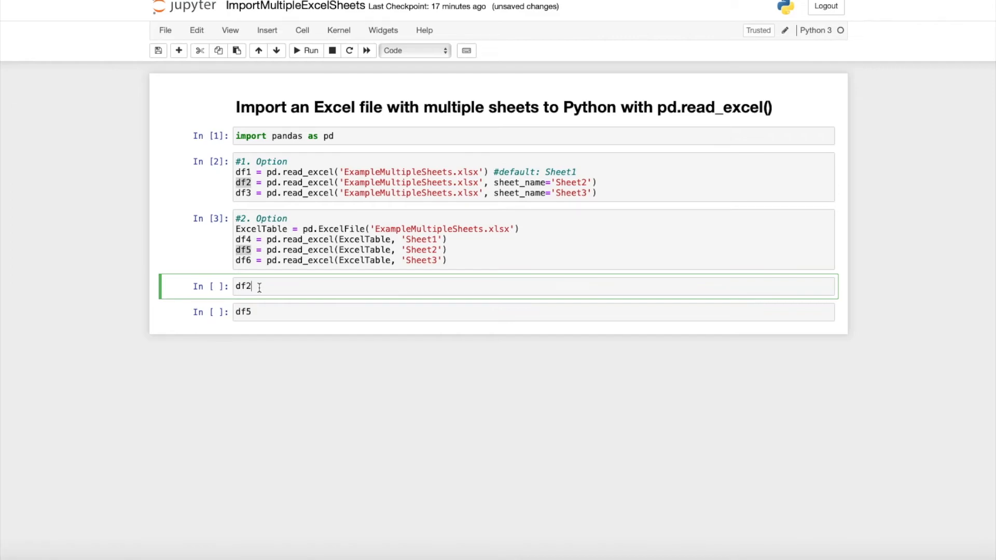
Run the df2 and df5 cells, both showing the February date-score table.
left_click(310, 50)
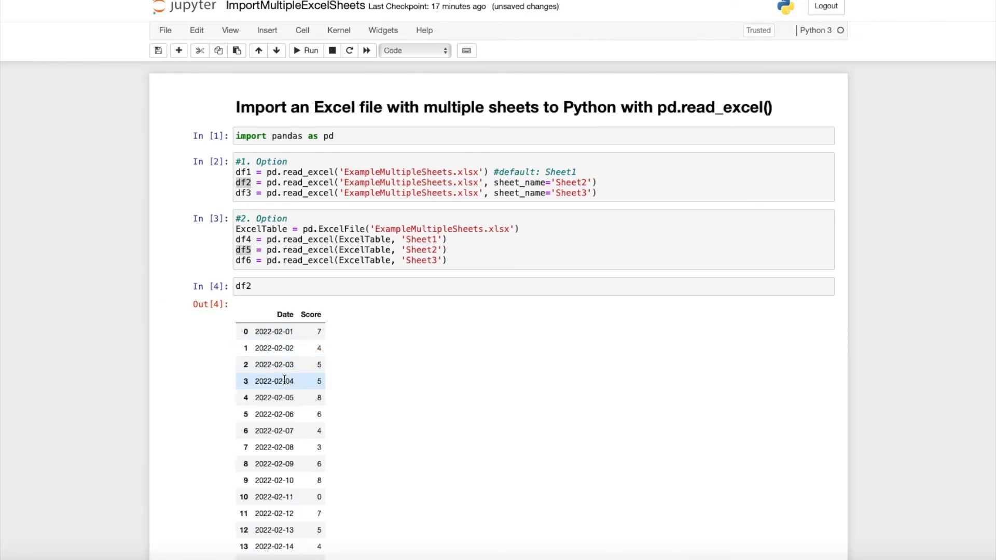
scroll("down", 3)
type("df5")
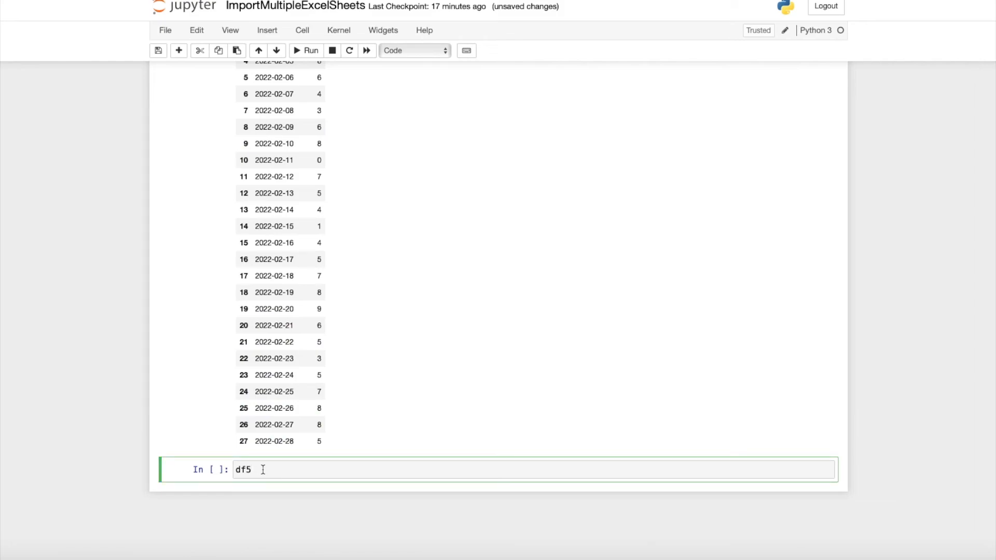
left_click(307, 50)
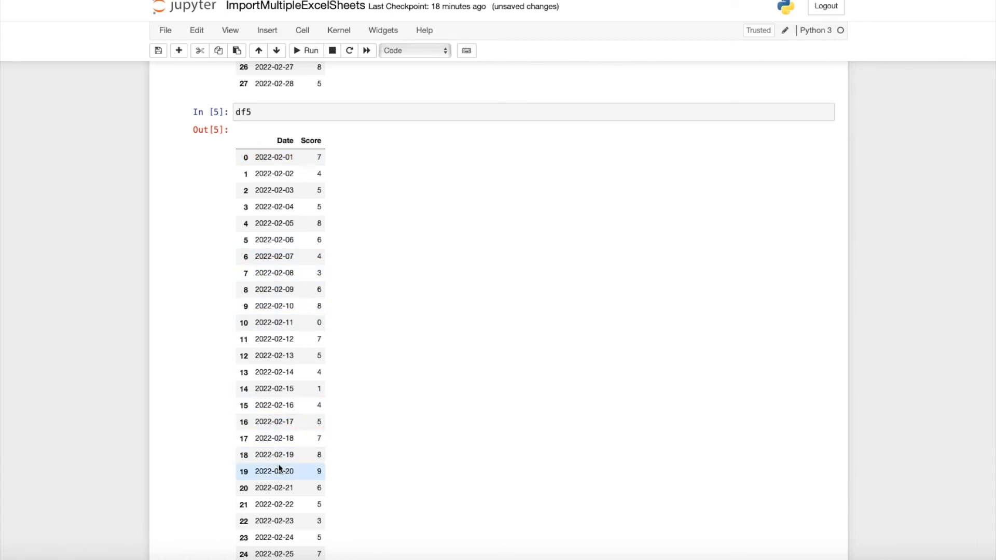
mouse_move(387, 200)
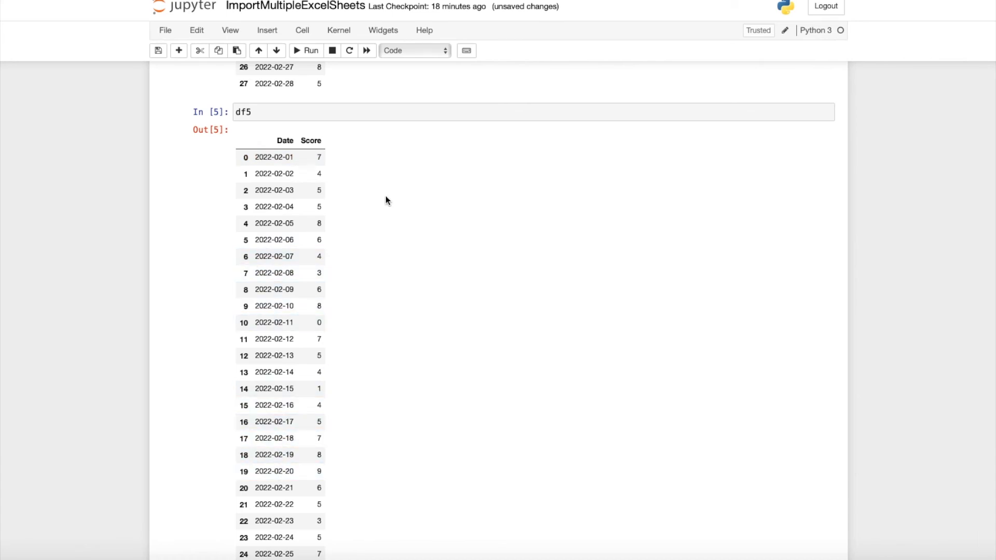